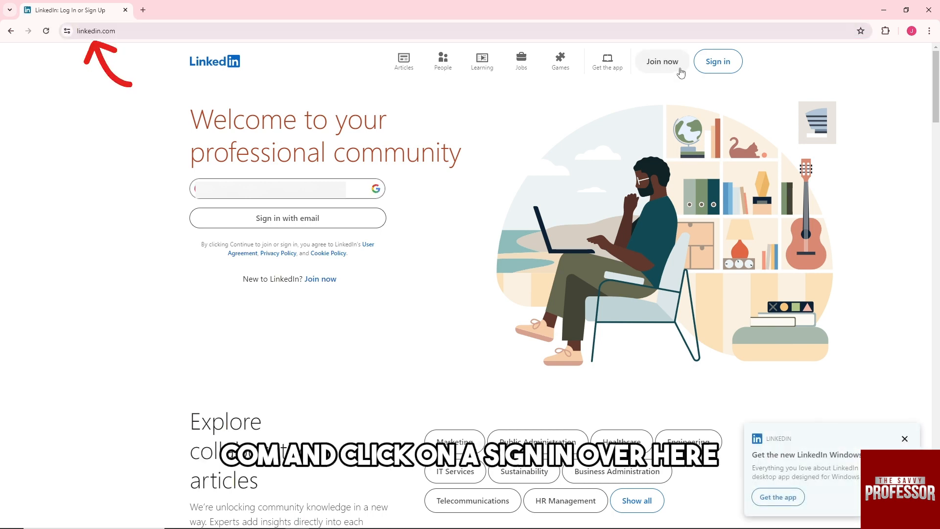
Go from LinkedIn's sign-in page to the 'Forgot password?' reset page.
{"action": "left_click", "coordinate": [716, 61]}
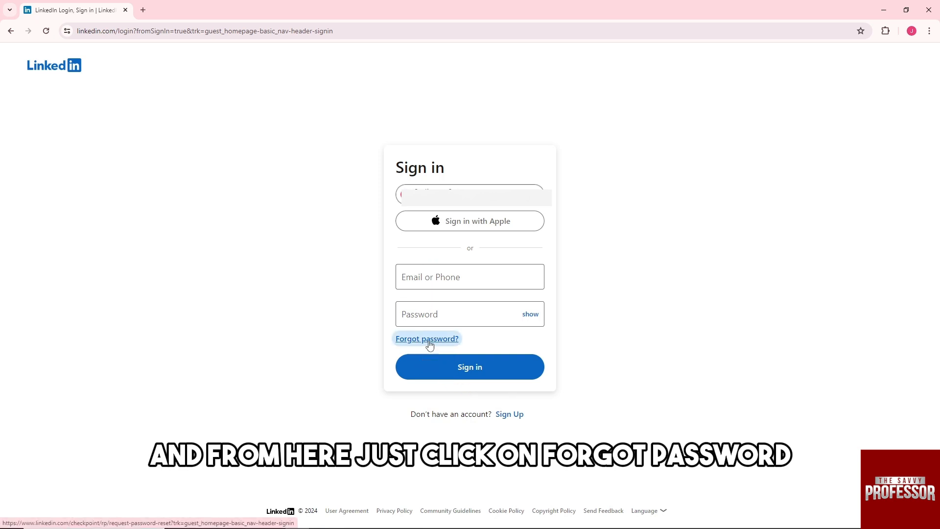
{"action": "left_click", "coordinate": [426, 339]}
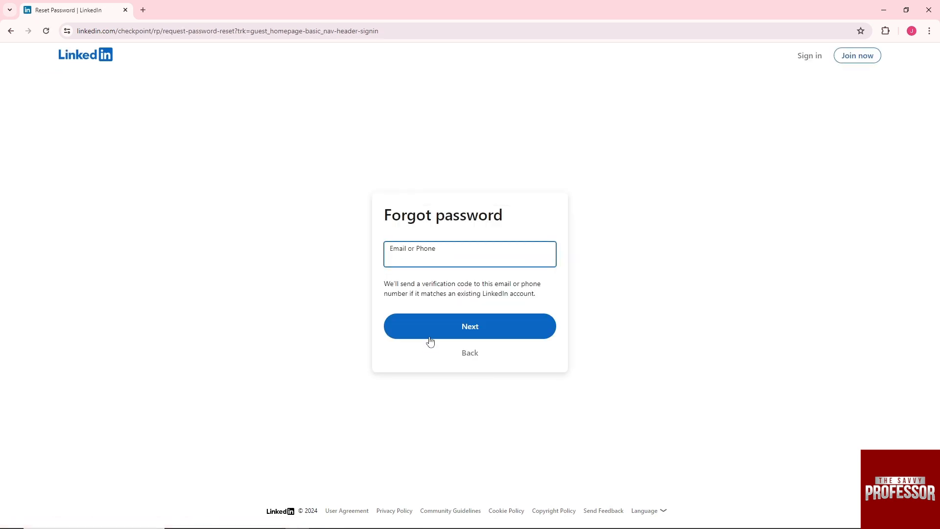
Enter the account's Gmail address in the Email or Phone field and submit it.
{"action": "left_click", "coordinate": [469, 253]}
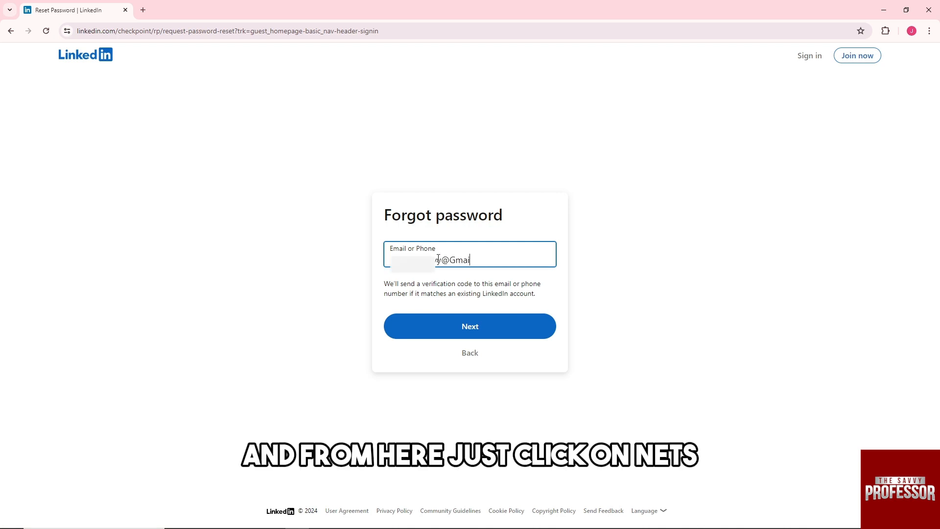
{"action": "type", "text": "l.com"}
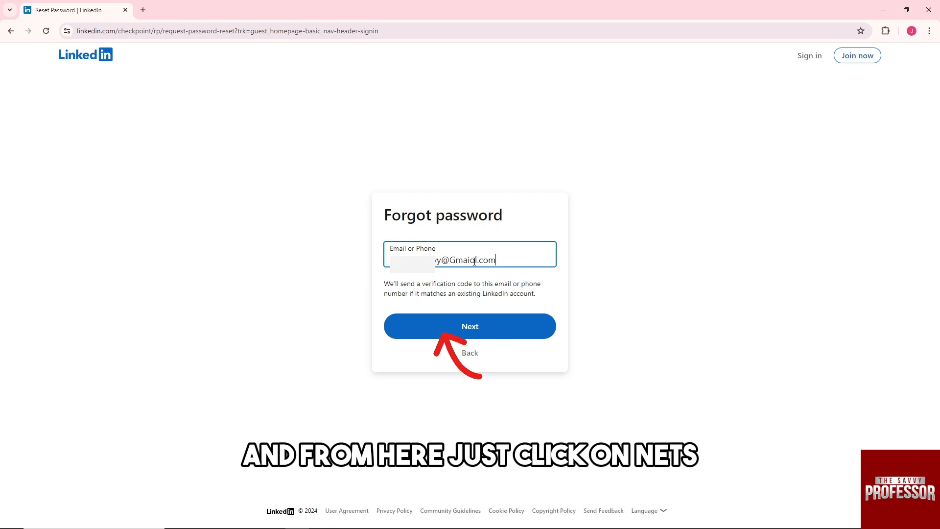
{"action": "left_click", "coordinate": [469, 326]}
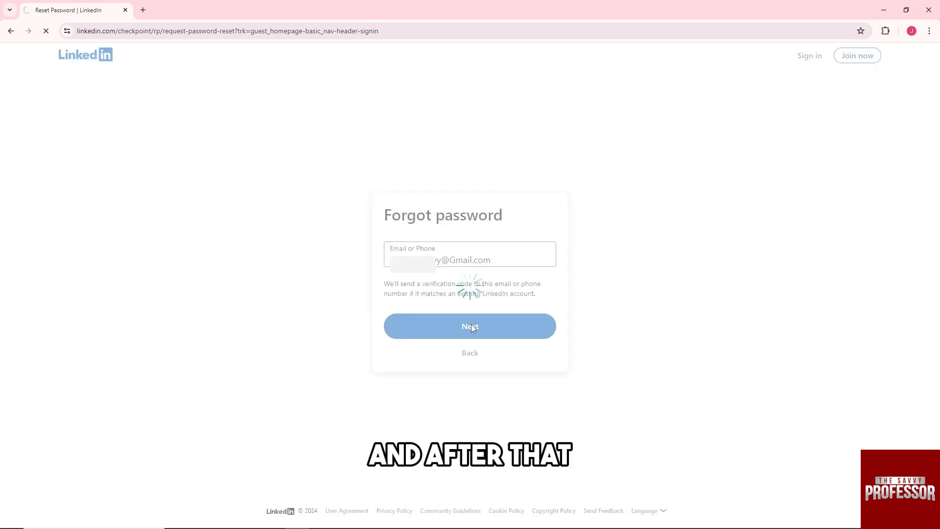
{"action": "left_click", "coordinate": [469, 326]}
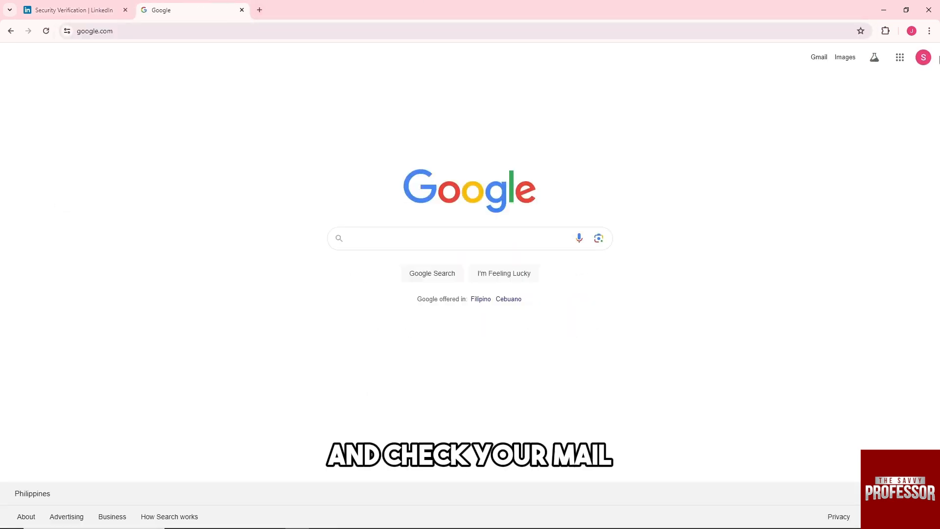
{"action": "mouse_move", "coordinate": [818, 57]}
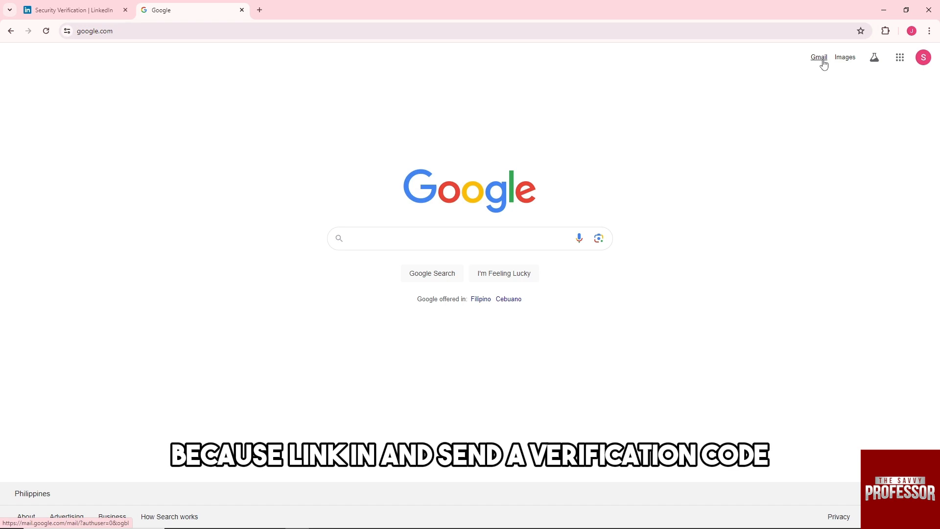
{"action": "left_click", "coordinate": [817, 56]}
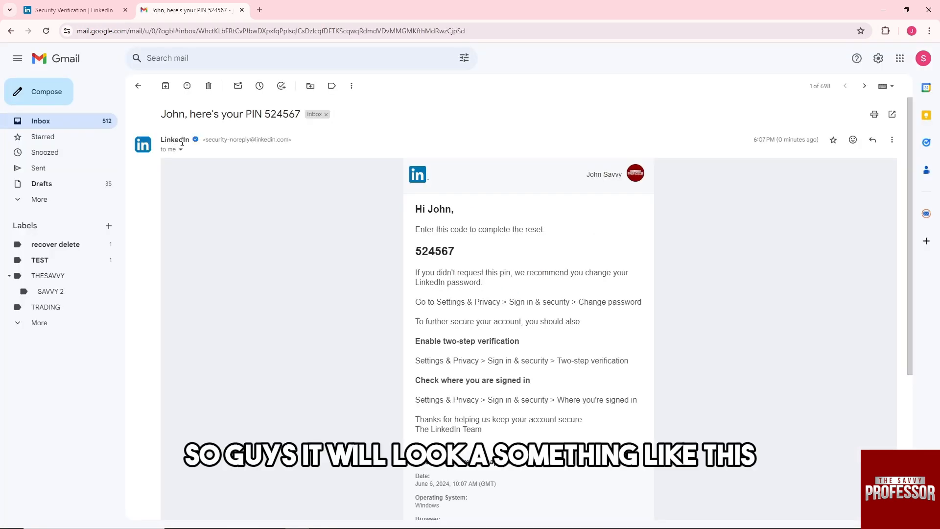
{"action": "double_click", "coordinate": [434, 251]}
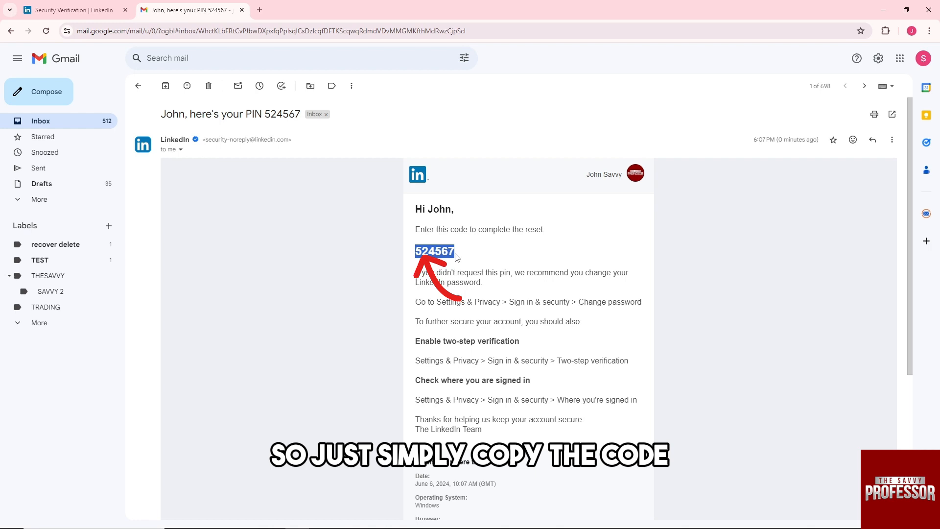
{"action": "left_click", "coordinate": [72, 9]}
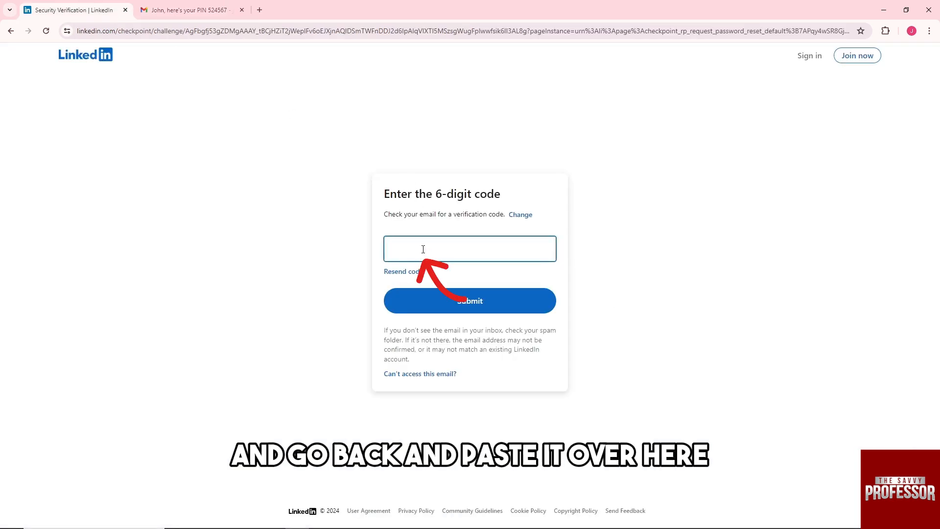
{"action": "left_click", "coordinate": [469, 300]}
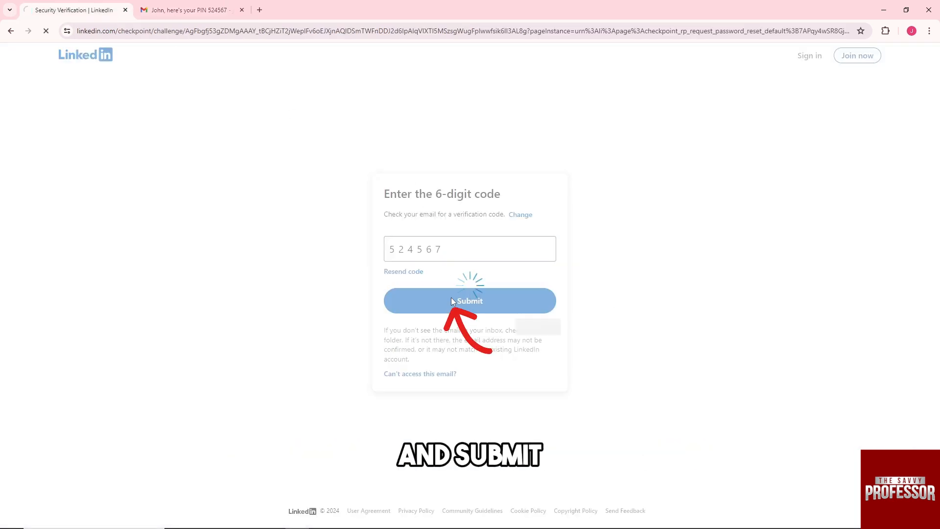
{"action": "left_click", "coordinate": [469, 300]}
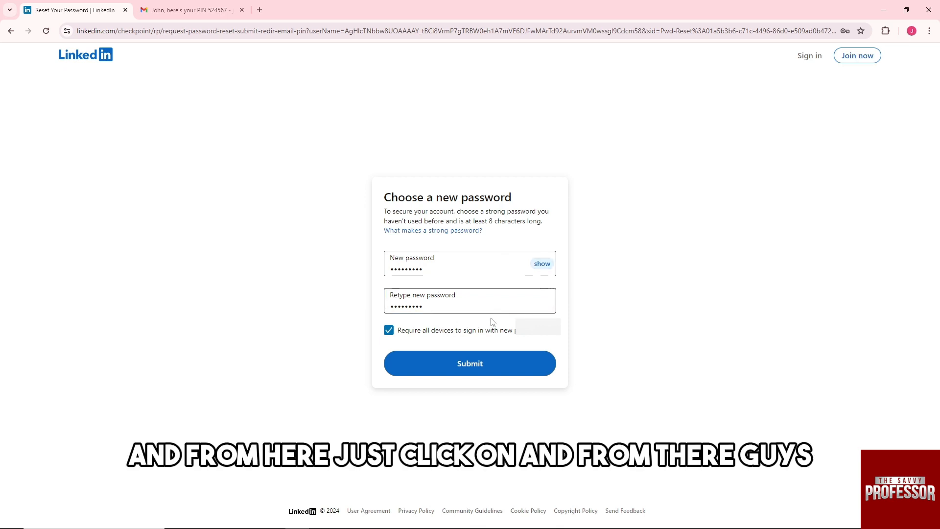
Save the new password, continue to the home feed, and collapse Messaging.
{"action": "left_click", "coordinate": [469, 363]}
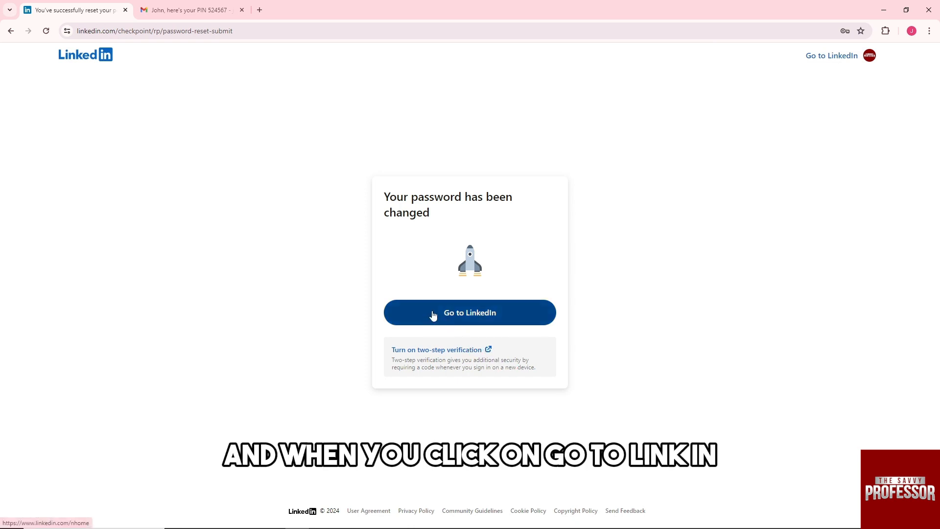
{"action": "left_click", "coordinate": [470, 312]}
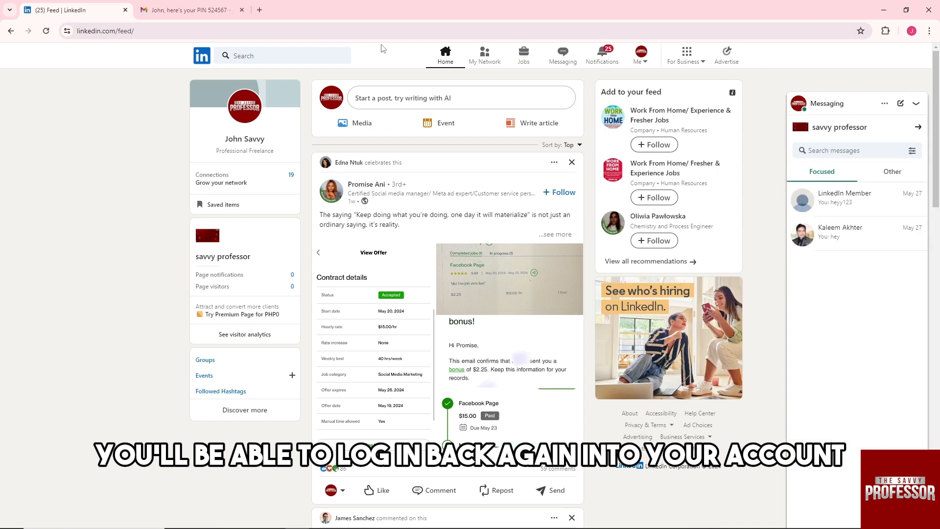
{"action": "left_click", "coordinate": [915, 103]}
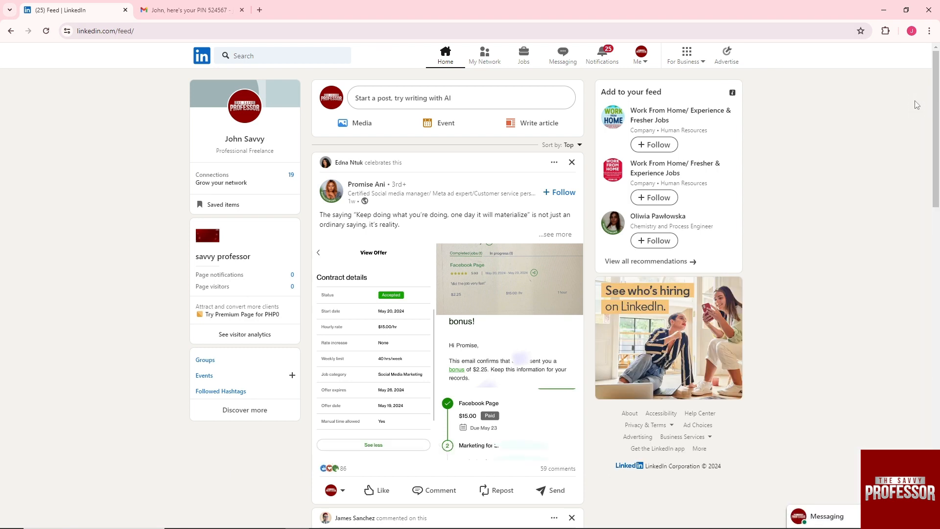